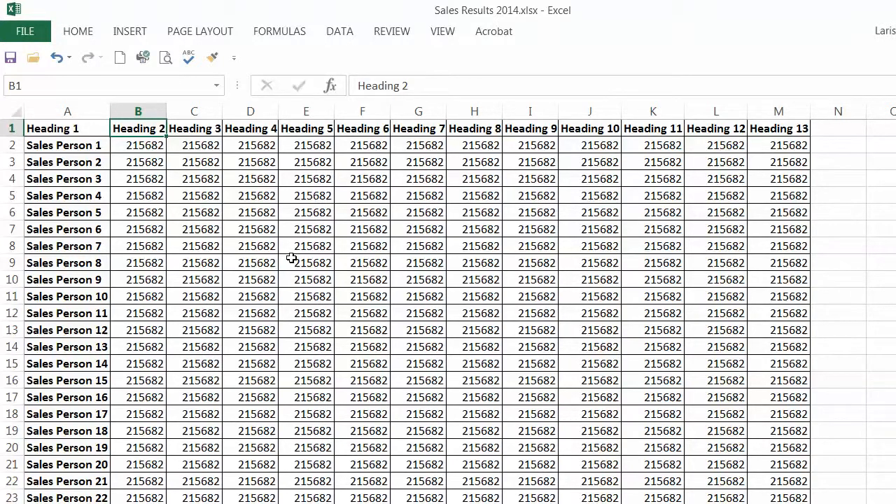
Enter 'Sales', 'Results' and 'Jan - July' in B1 as three lines using Alt+Enter breaks.
{"action": "type", "text": "Sa"}
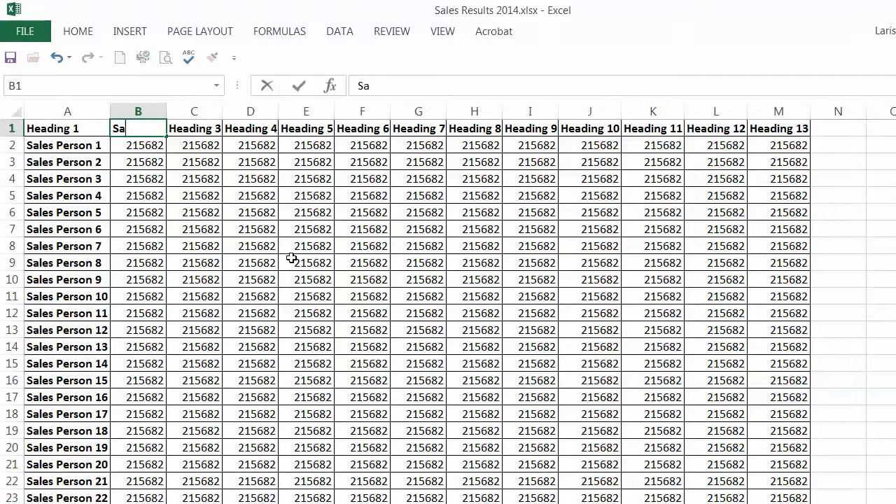
{"action": "type", "text": "les"}
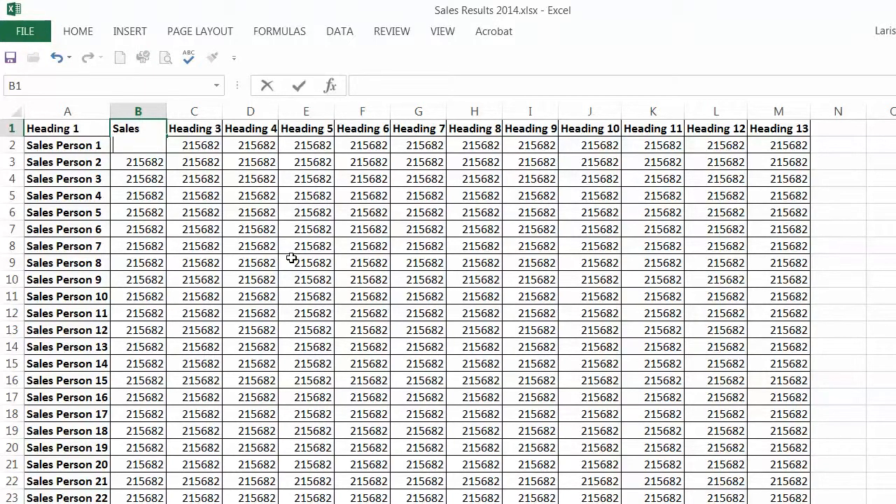
{"action": "type", "text": "R"}
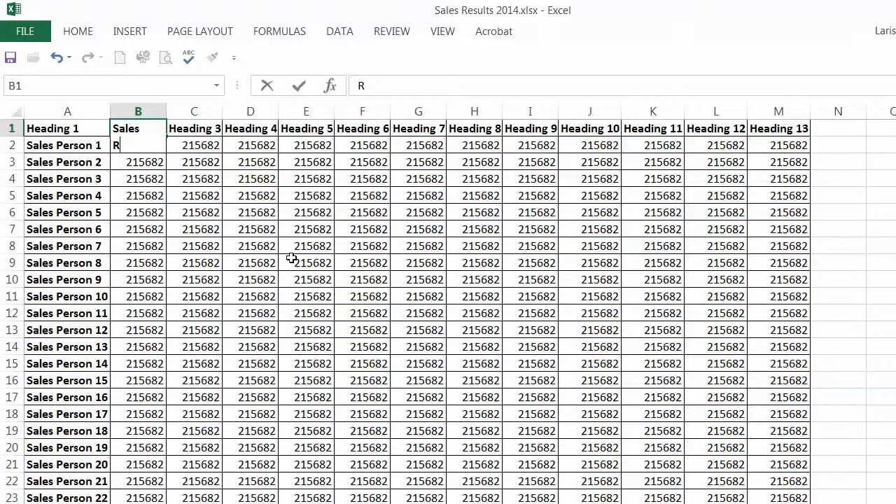
{"action": "type", "text": "esults"}
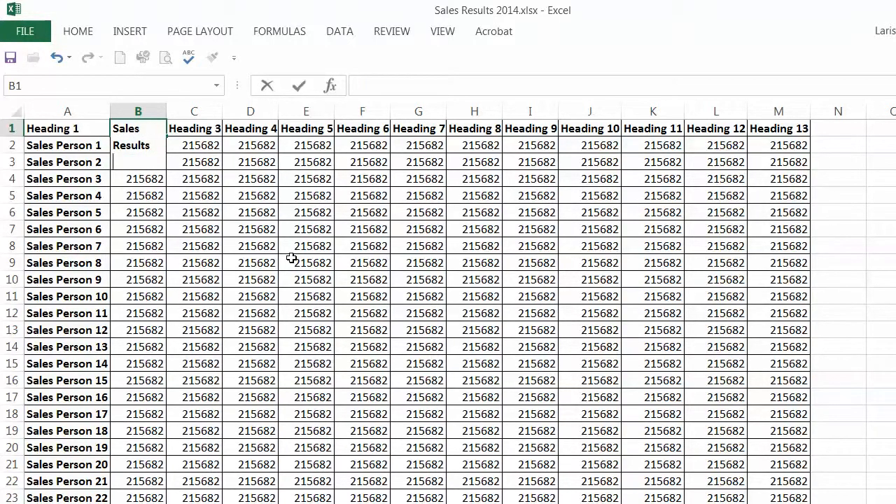
{"action": "type", "text": "Jan - July"}
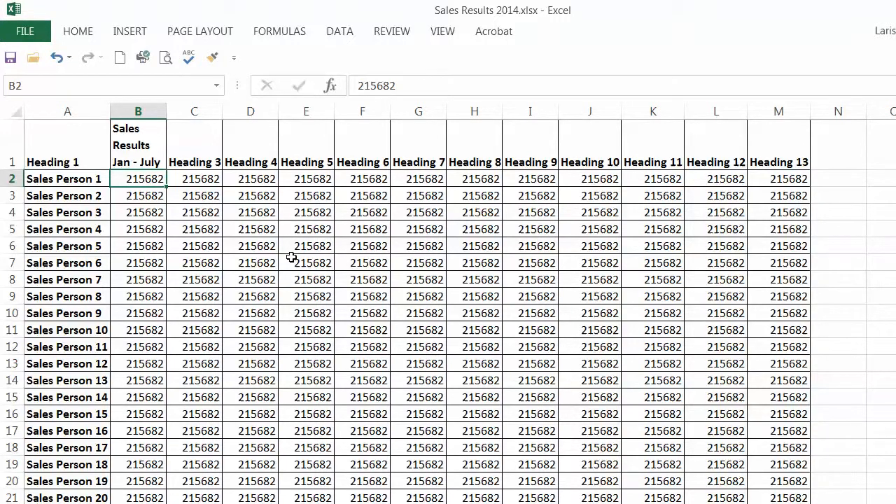
{"action": "mouse_move", "coordinate": [165, 112]}
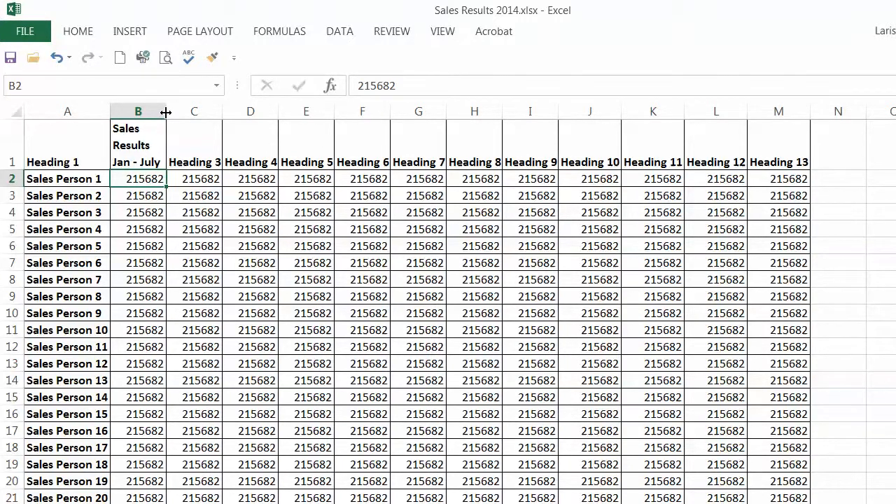
Widen column B to fit the header and center B1 via Format Cells.
{"action": "left_click_drag", "start_coordinate": [165, 112], "coordinate": [210, 112]}
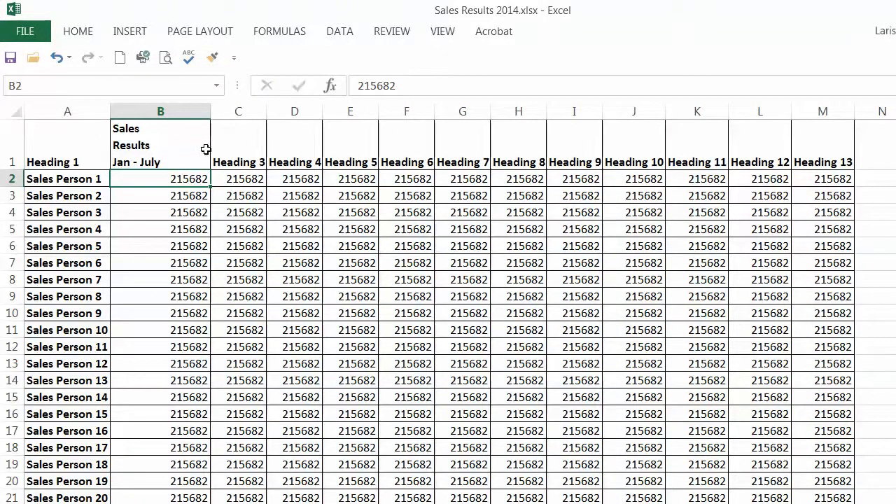
{"action": "left_click", "coordinate": [160, 145]}
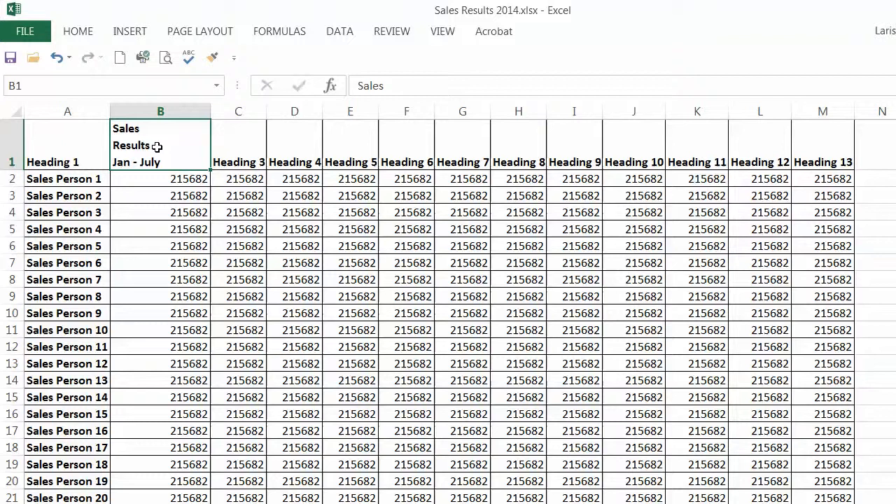
{"action": "right_click", "coordinate": [160, 144]}
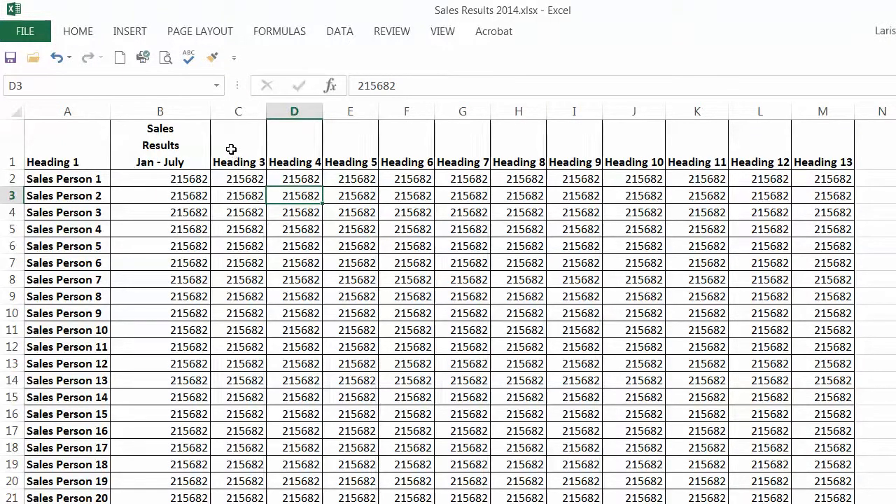
Enter 'Sales Results Jan - July' in C1 on a single line, replacing Heading 3.
{"action": "left_click", "coordinate": [238, 144]}
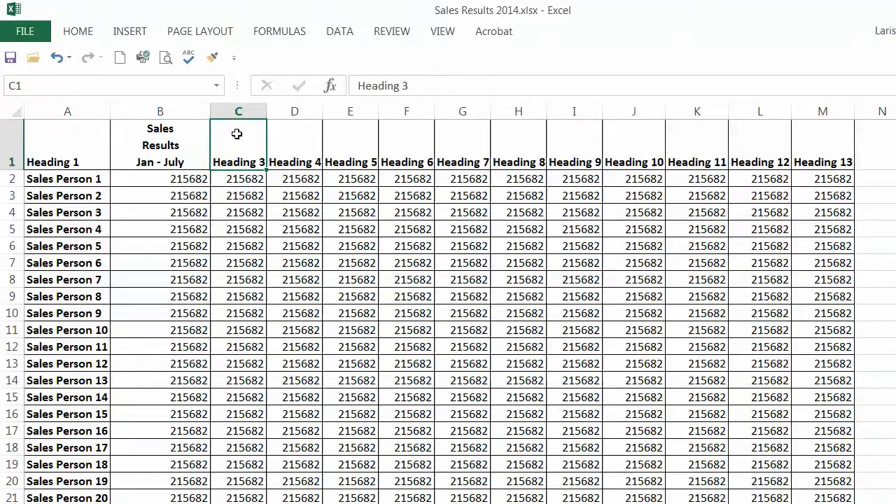
{"action": "type", "text": "Sales"}
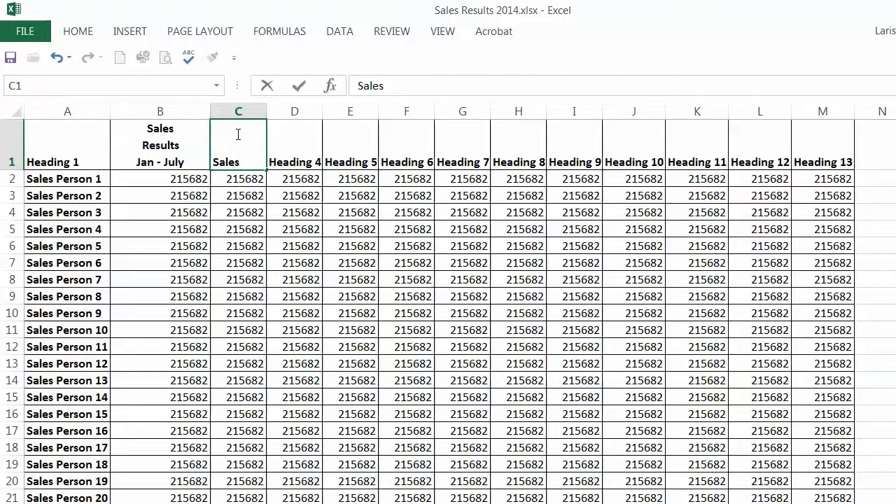
{"action": "type", "text": "Results Ja"}
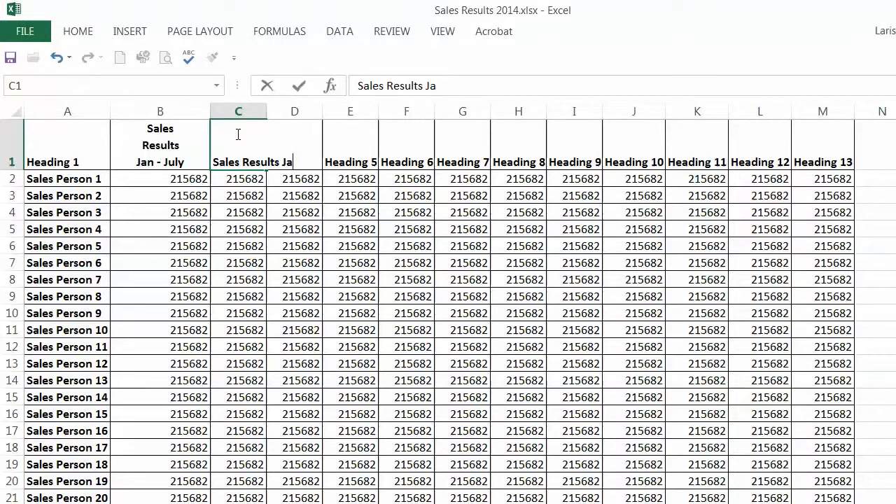
{"action": "type", "text": "n - July"}
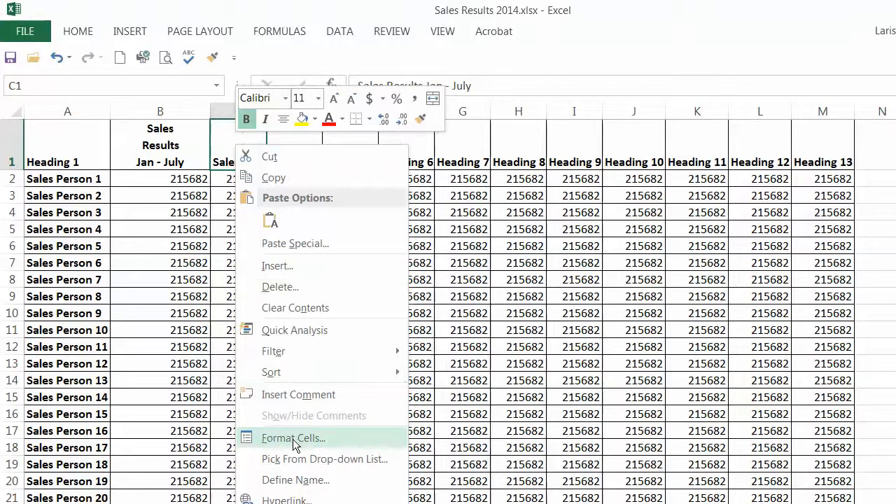
Apply Wrap text with Center alignment to C1, then widen column C.
{"action": "left_click", "coordinate": [292, 437]}
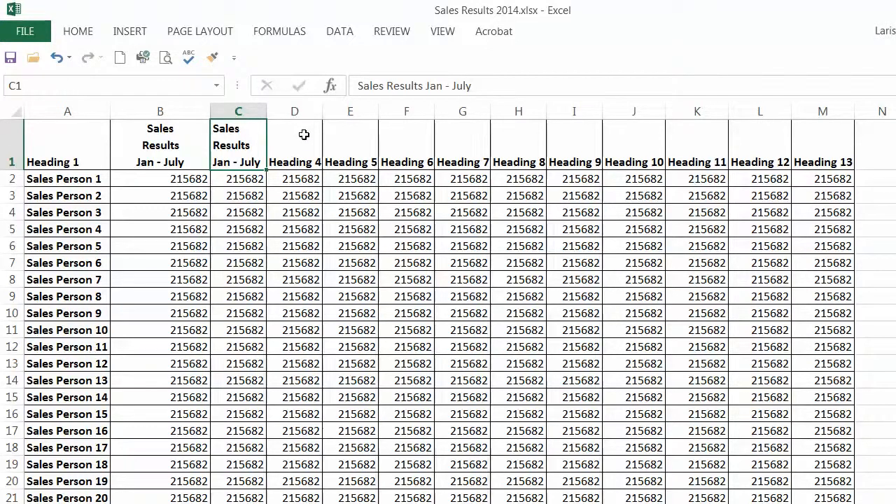
{"action": "left_click_drag", "start_coordinate": [265, 112], "coordinate": [307, 112]}
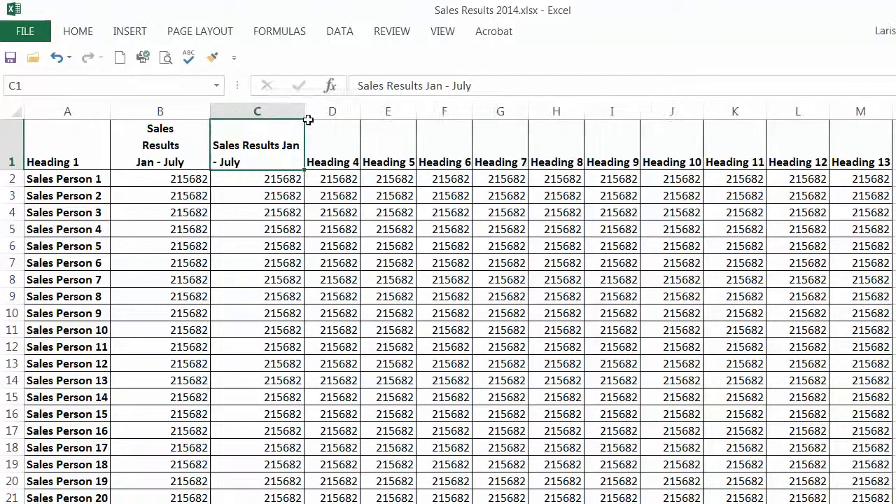